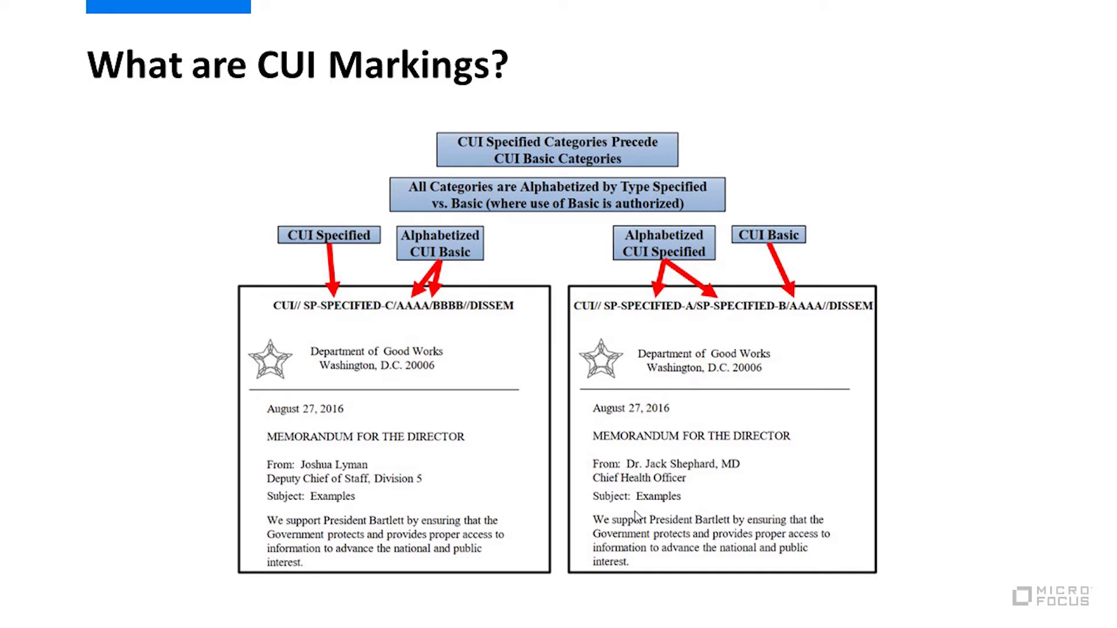
# - Advance the slideshow to the 'Why does this all matter?' slide citing CMMC
pyautogui.press('Right')
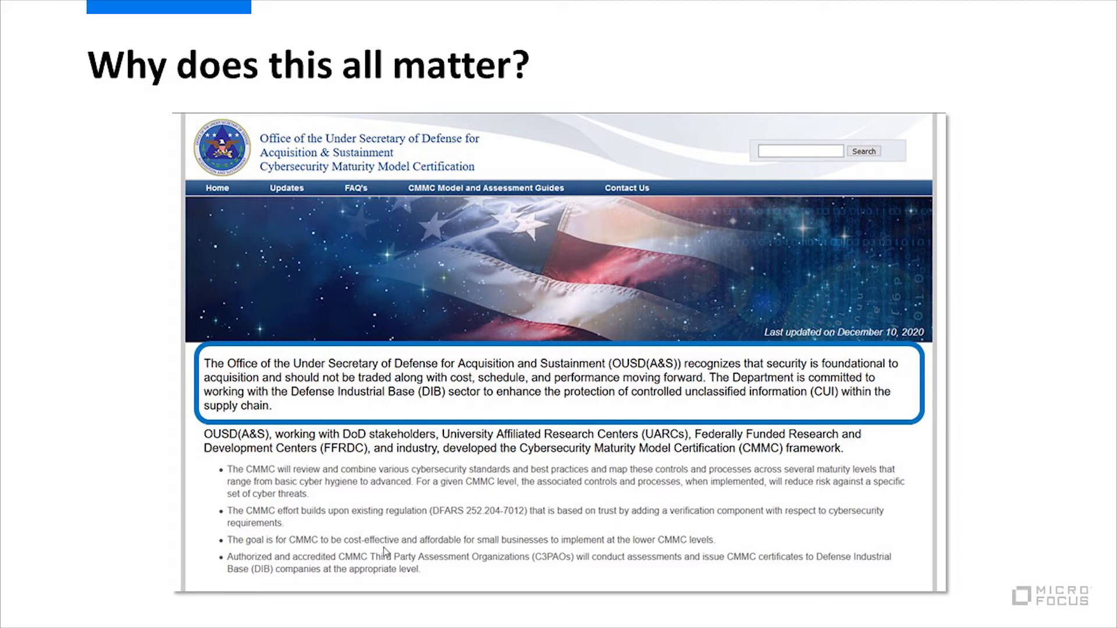
pyautogui.press('right')
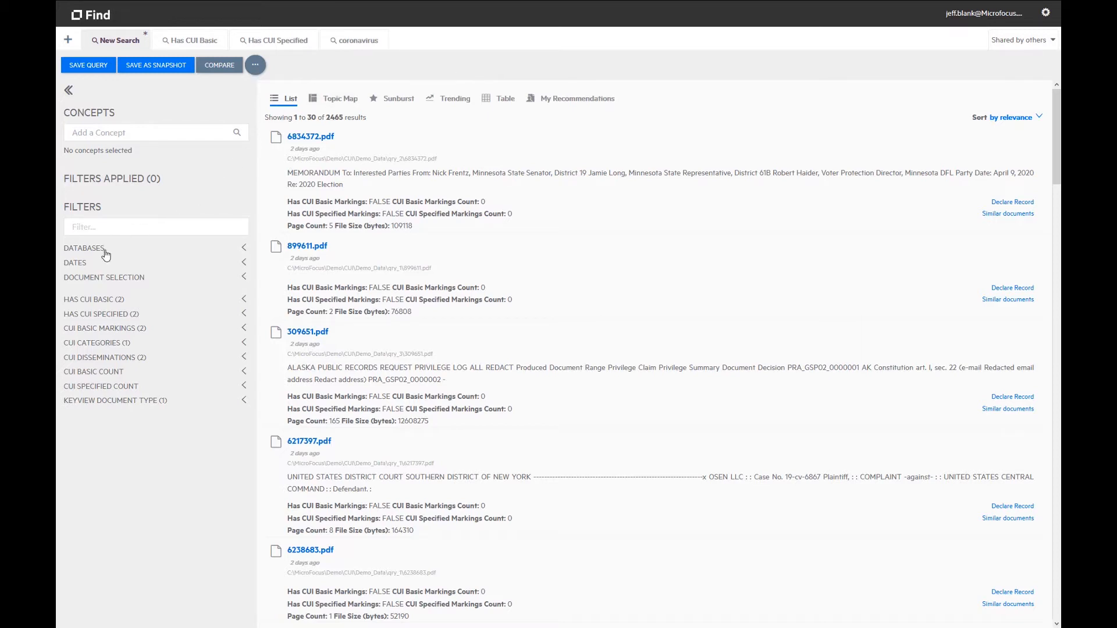
pyautogui.click(84, 247)
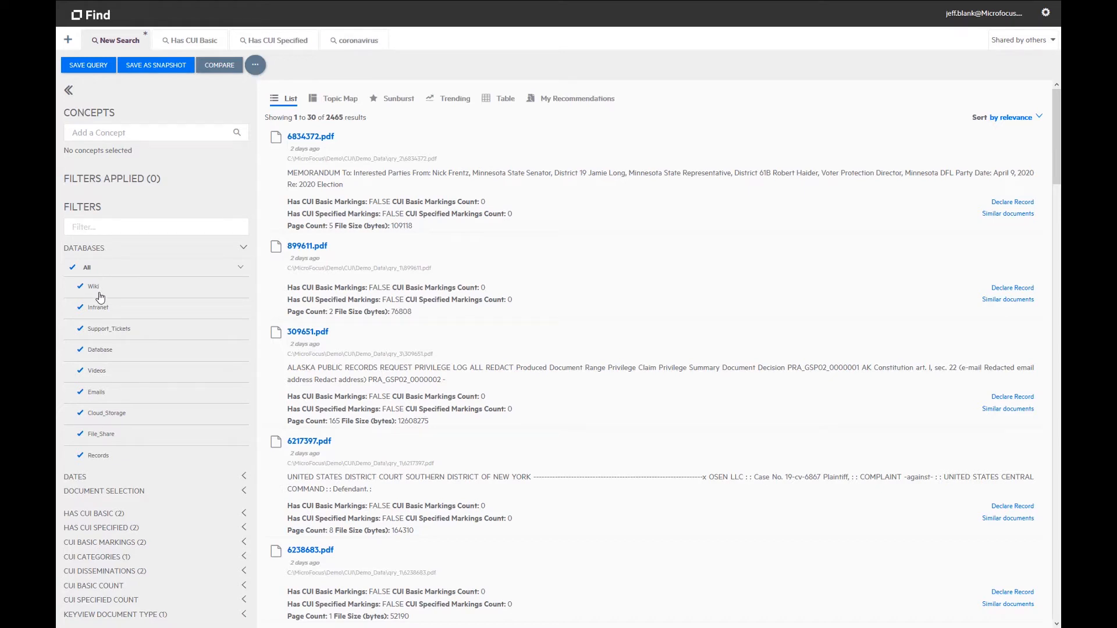
pyautogui.moveTo(137, 385)
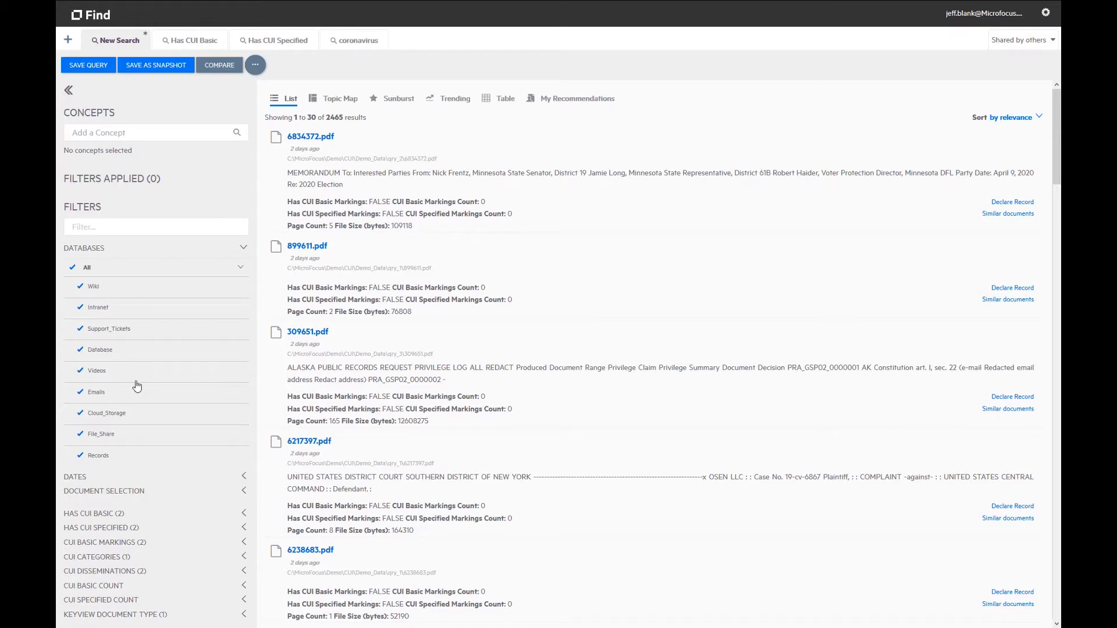
pyautogui.moveTo(148, 412)
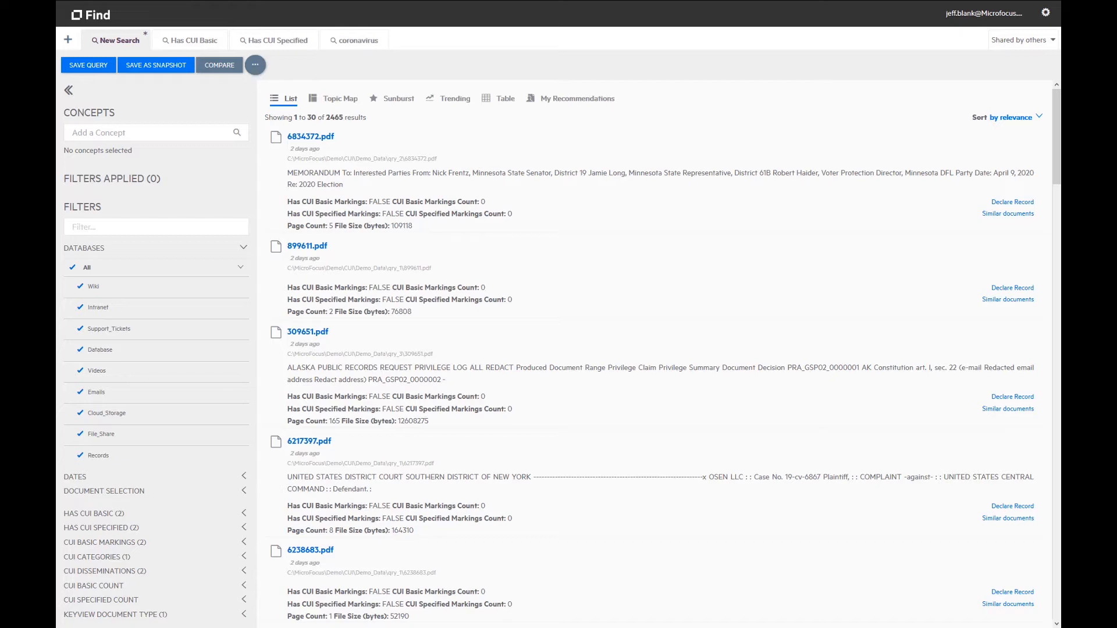
pyautogui.moveTo(207, 253)
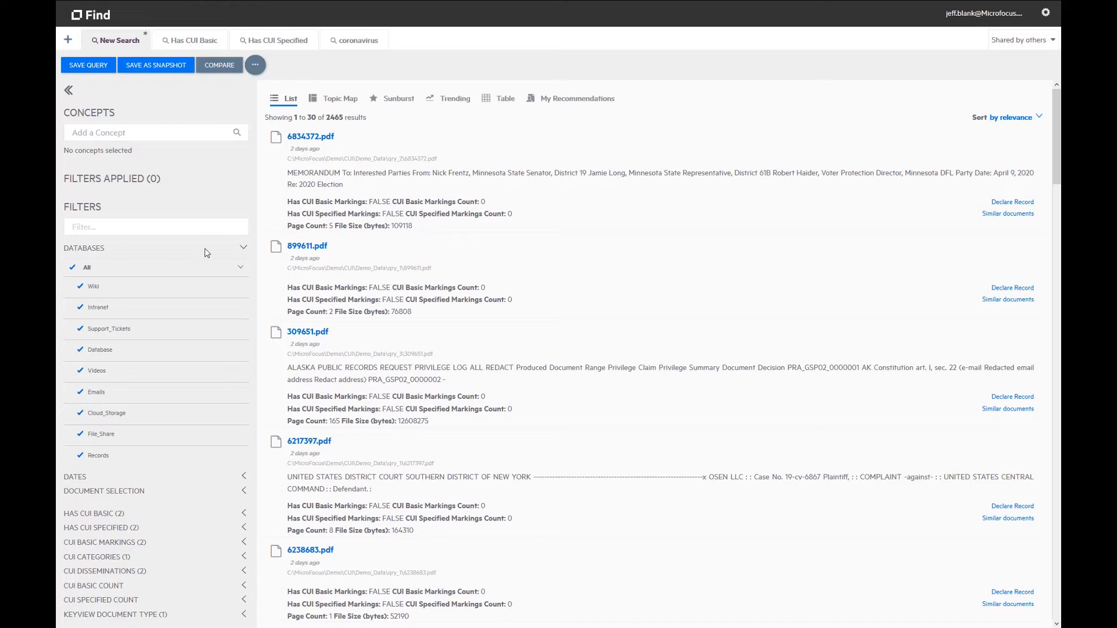
pyautogui.click(242, 247)
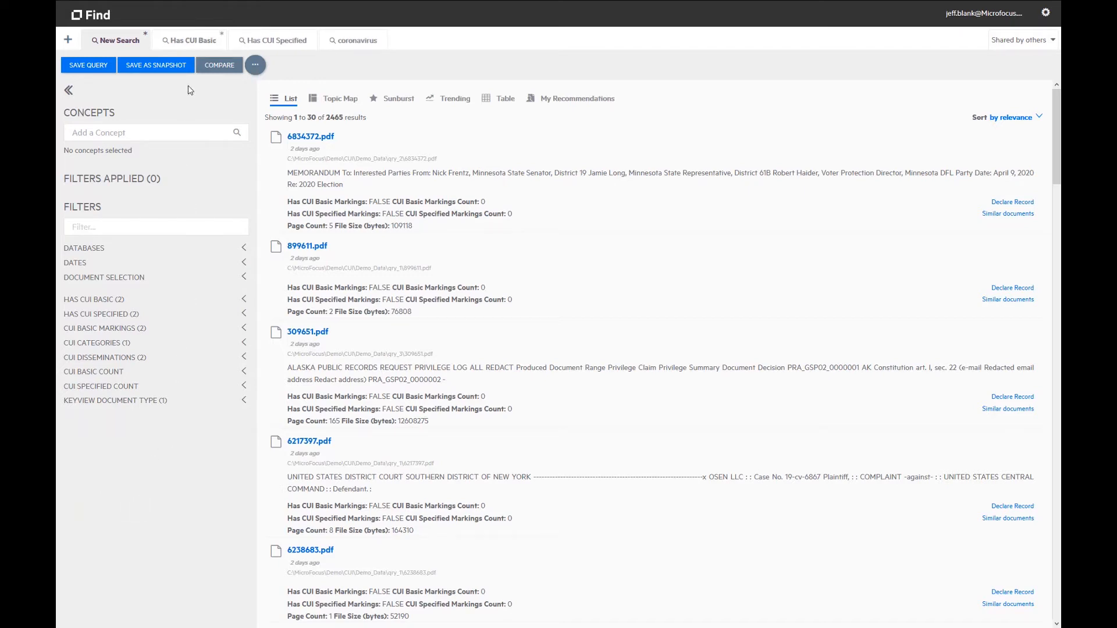
# - In Has CUI Basic, filter to CUI//PRIVILEGE//DELIB/FEDCON, expand CUI Basic Count, then clear the filter
pyautogui.click(193, 40)
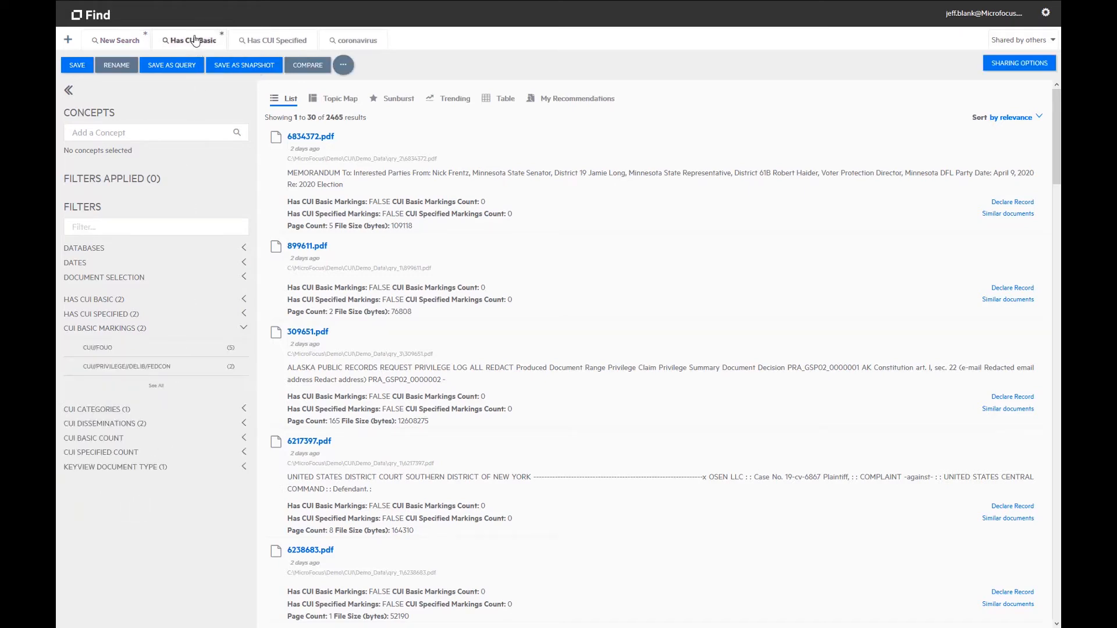
pyautogui.click(194, 40)
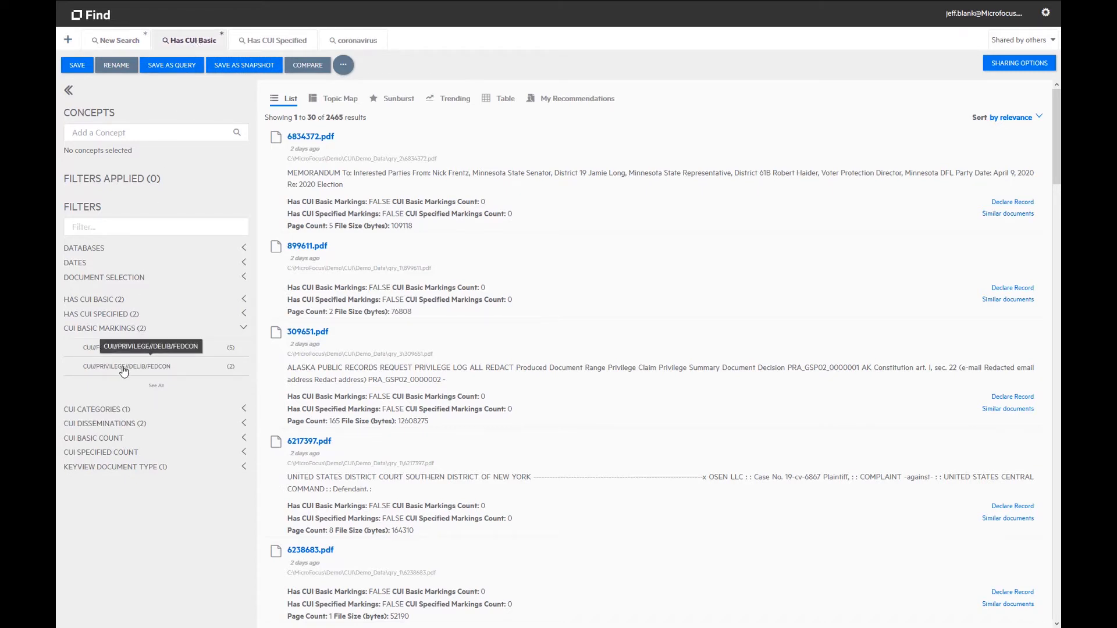
pyautogui.click(98, 366)
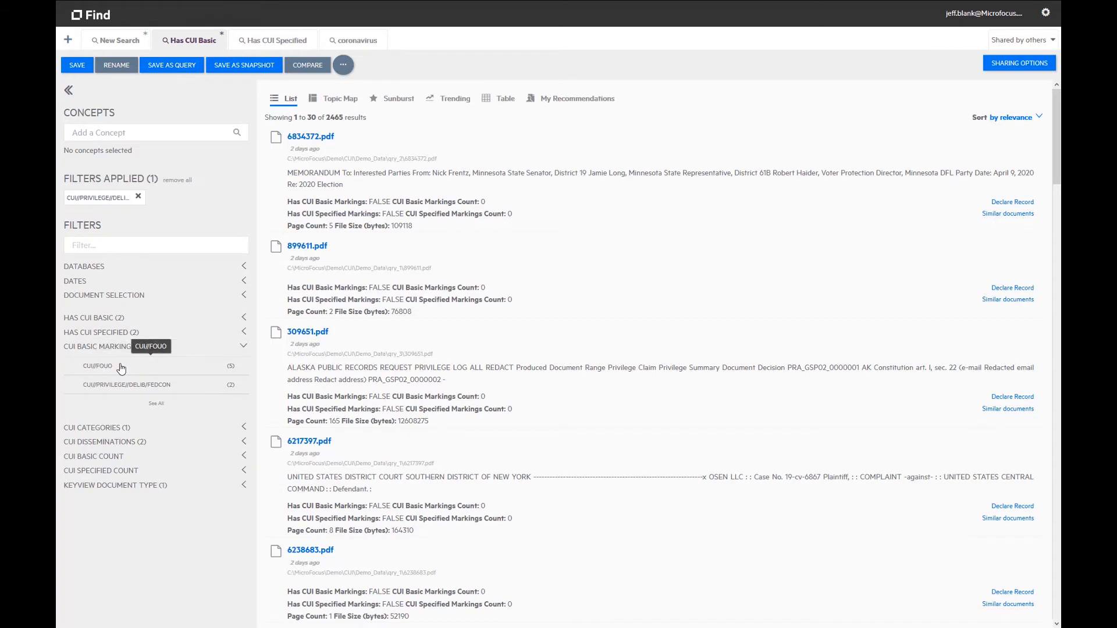
pyautogui.click(127, 385)
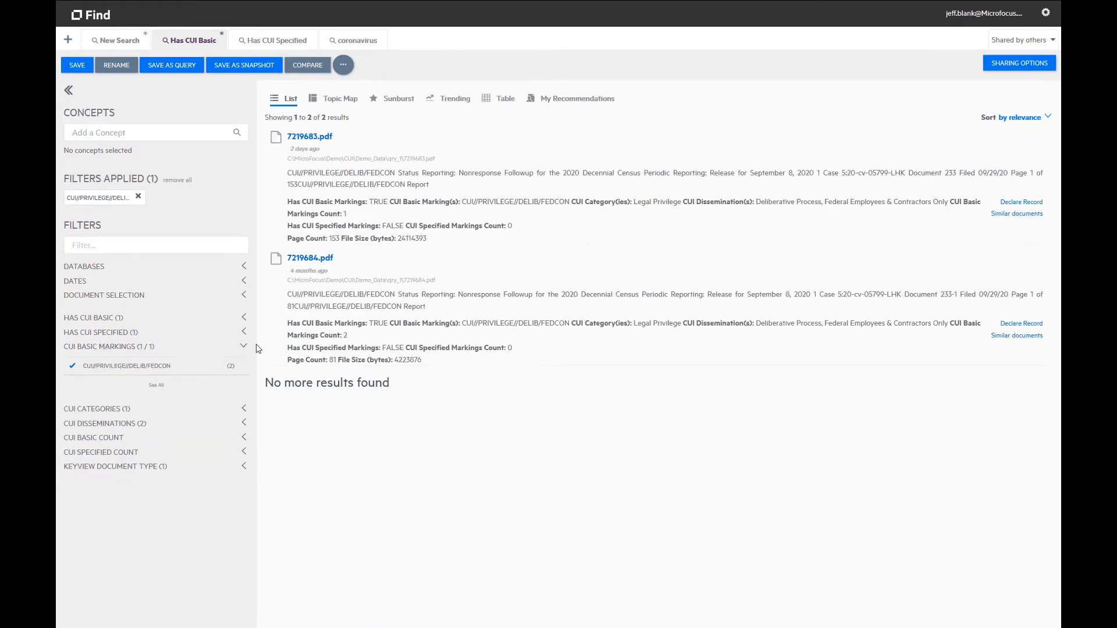
pyautogui.moveTo(492, 330)
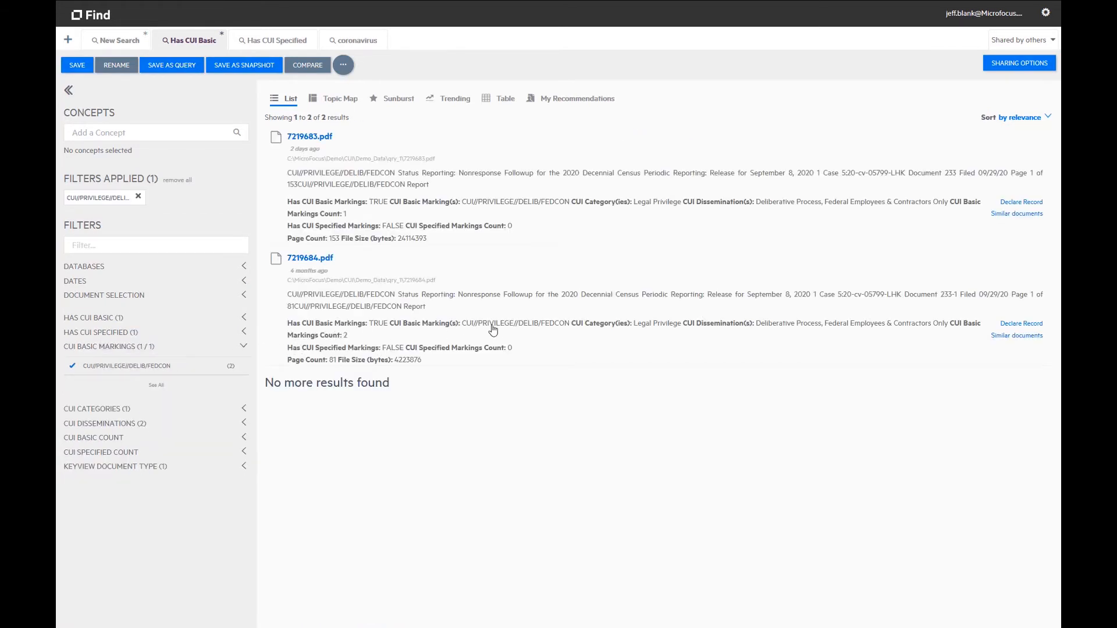
pyautogui.moveTo(325, 370)
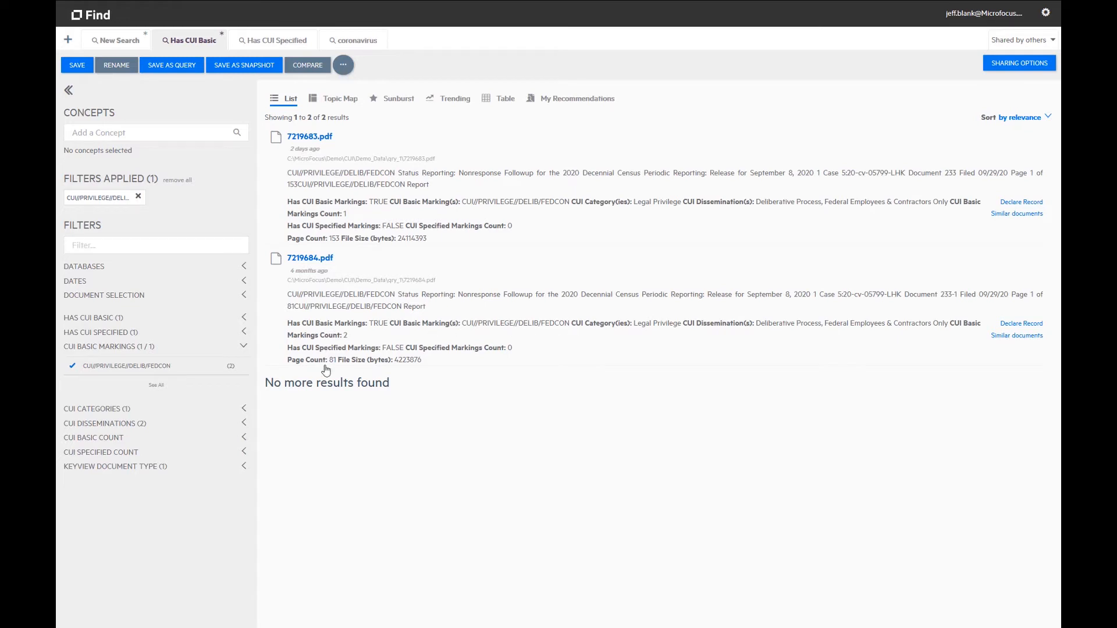
pyautogui.click(93, 437)
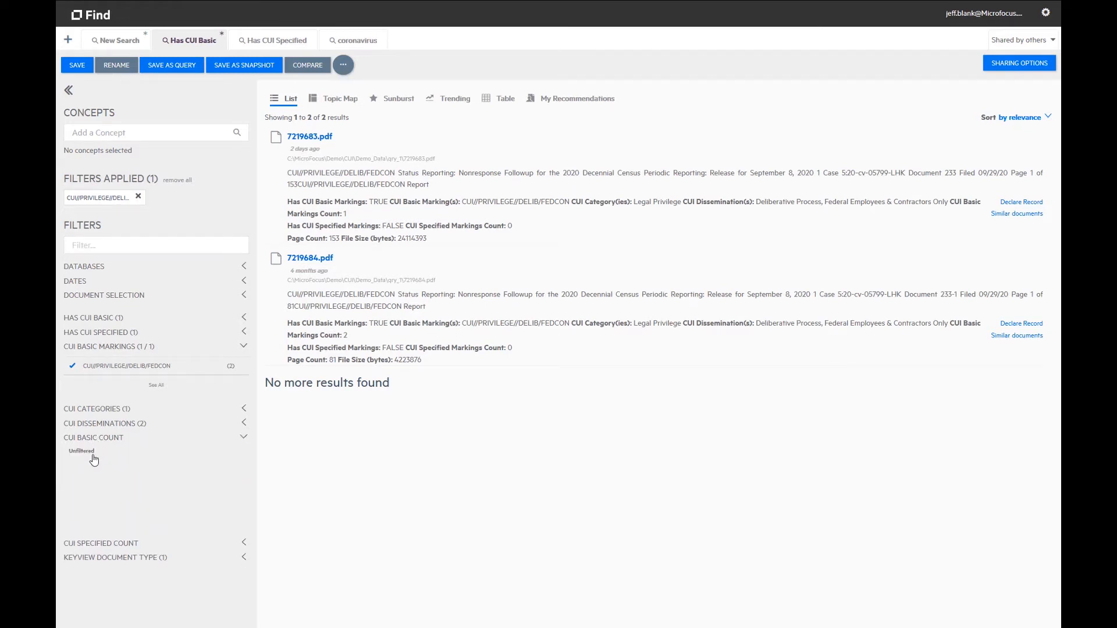
pyautogui.click(93, 438)
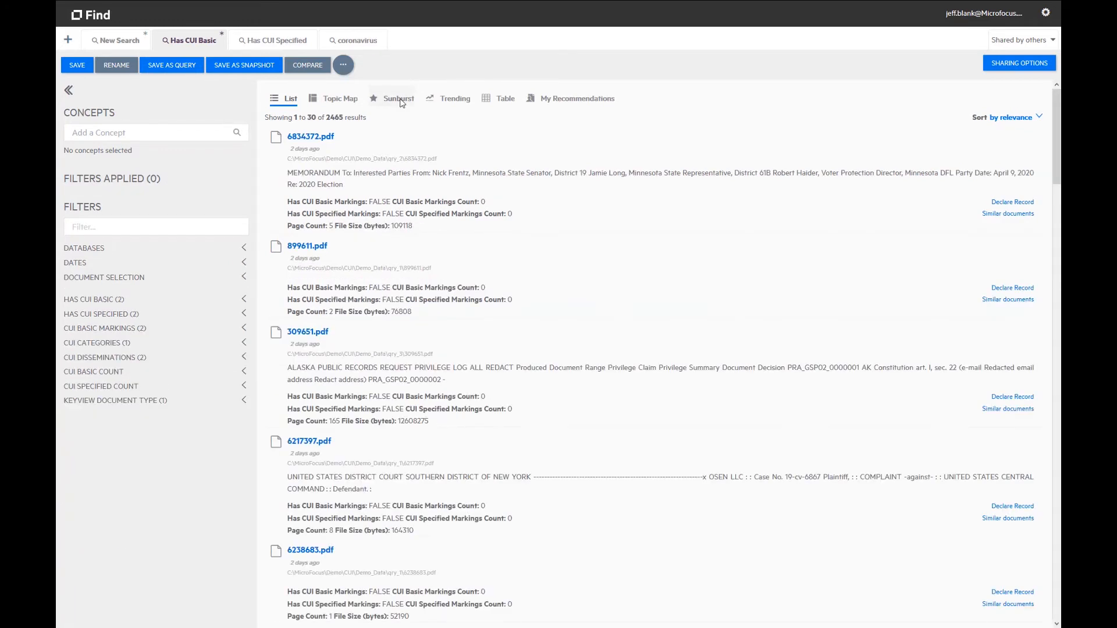
# - Chart CUI Categories as a sunburst split by CUI Disseminations, then switch to the coronavirus search
pyautogui.click(397, 98)
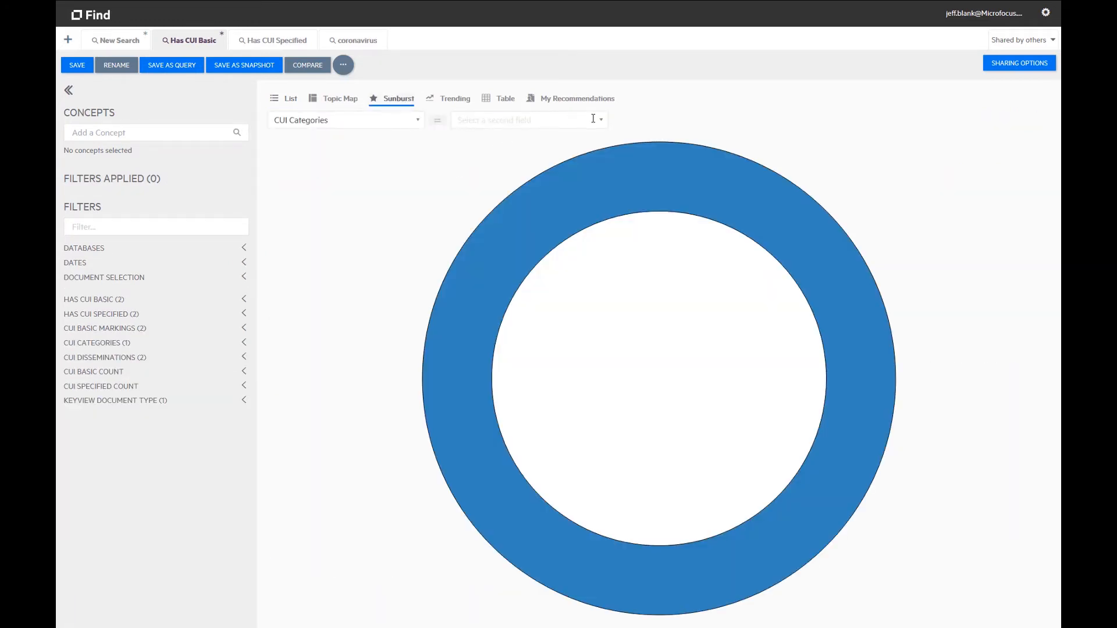
pyautogui.click(527, 120)
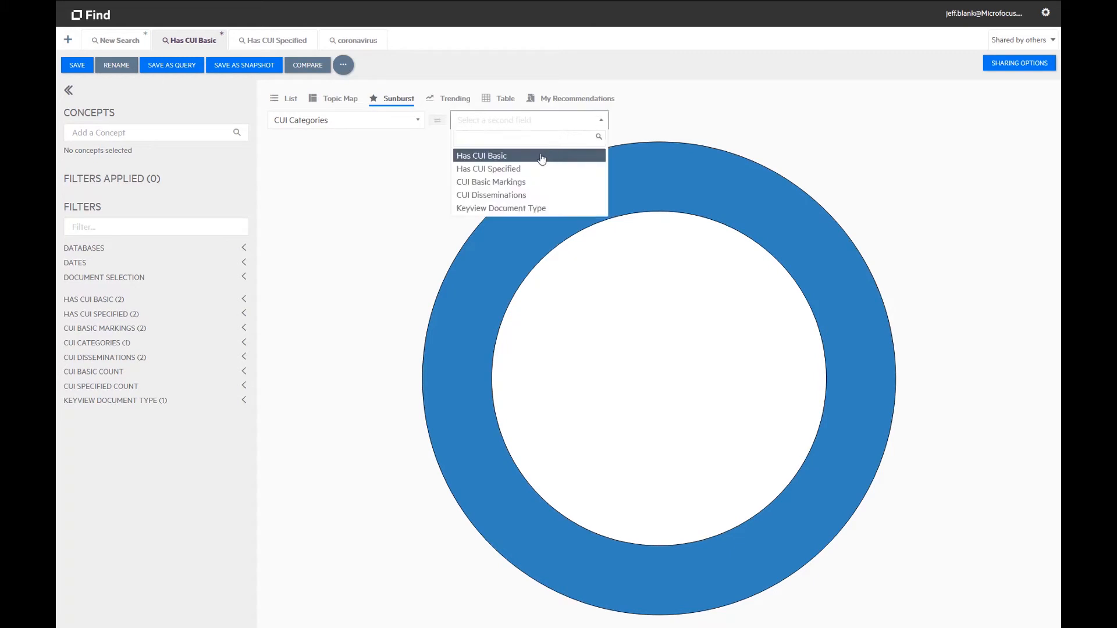
pyautogui.click(491, 195)
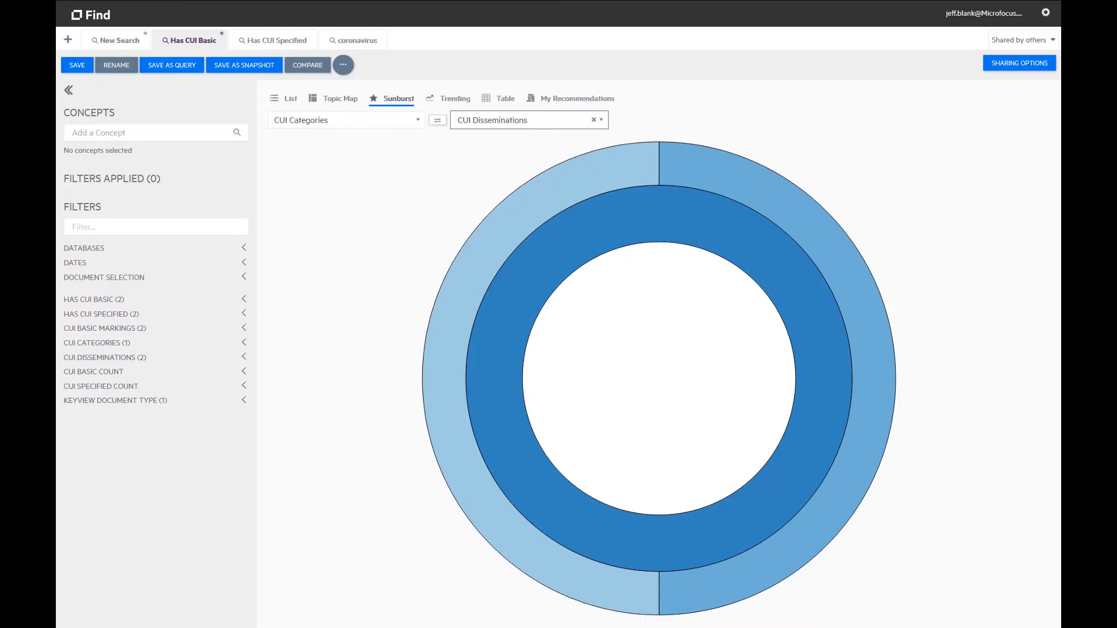
pyautogui.click(356, 40)
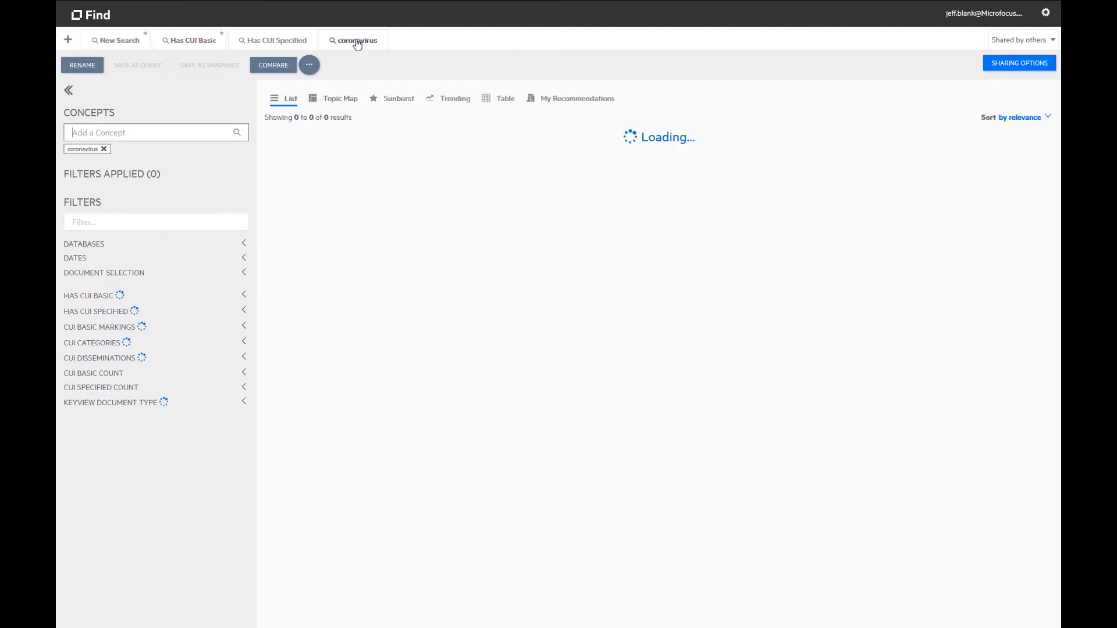
# - Display the coronavirus results as a topic map with accuracy set to Fast
pyautogui.click(340, 99)
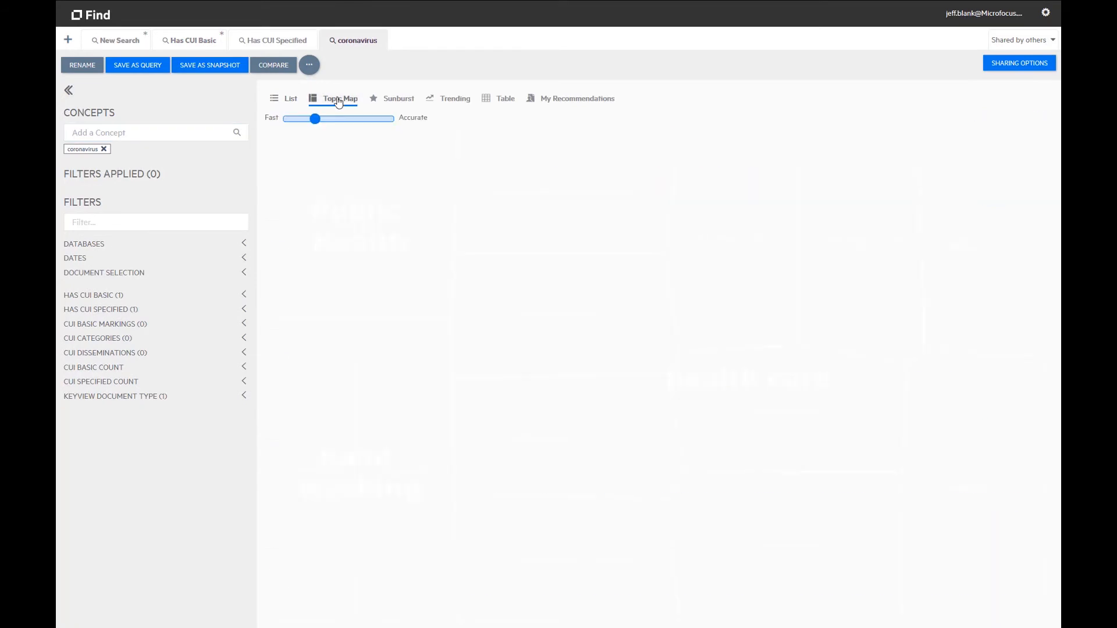
pyautogui.moveTo(315, 118); pyautogui.dragTo(287, 118)
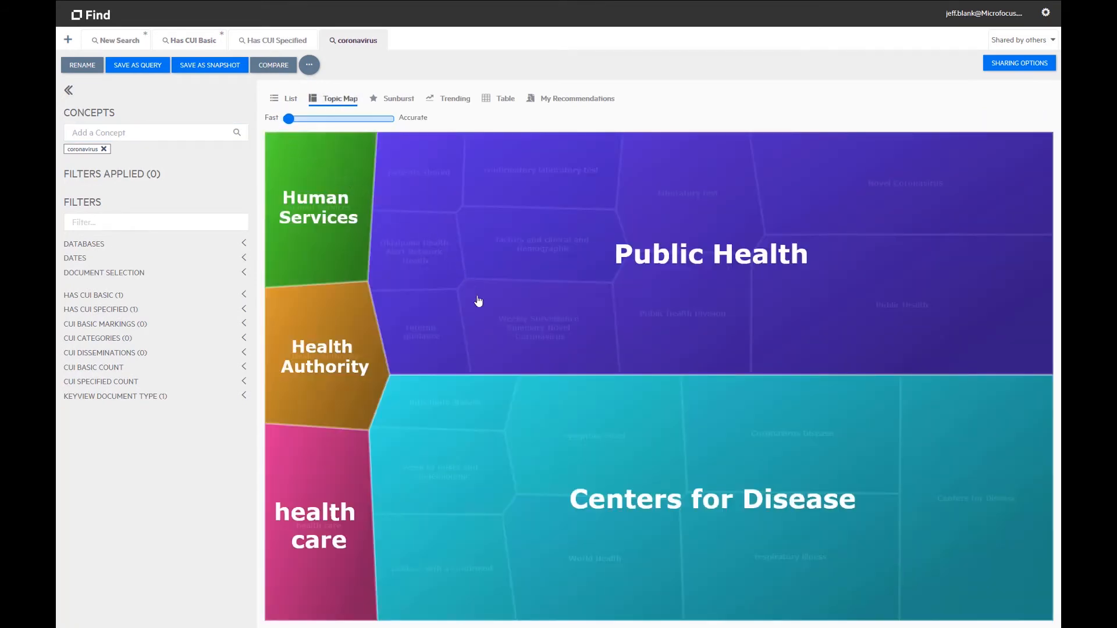
pyautogui.moveTo(503, 297)
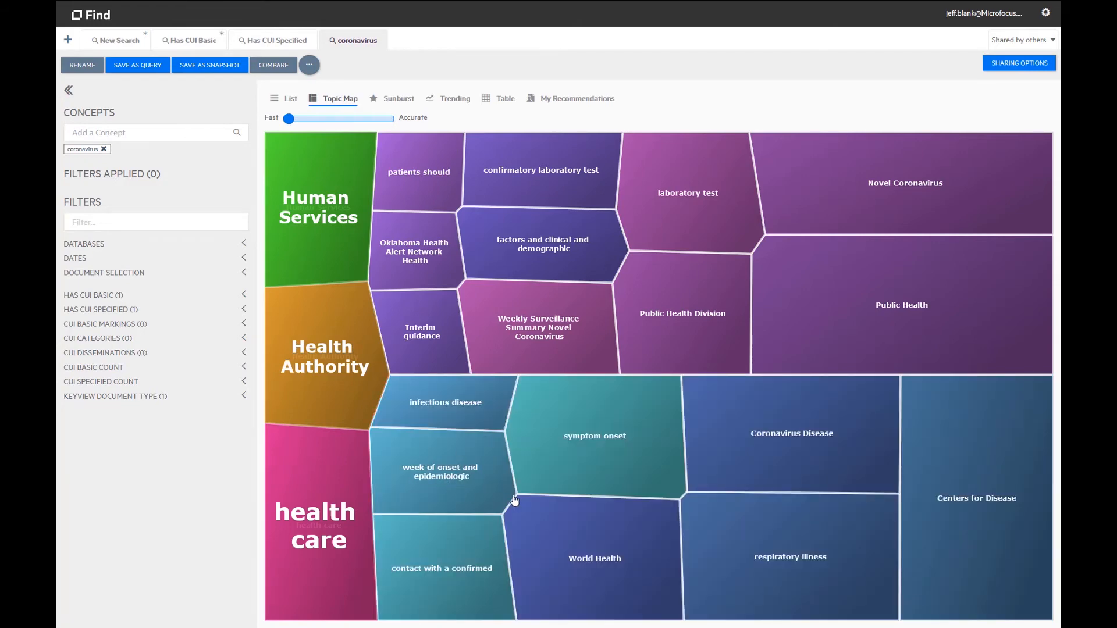
# - Open the Has CUI Specified search and show its Reset, Export to CSV and Delete menu
pyautogui.click(277, 40)
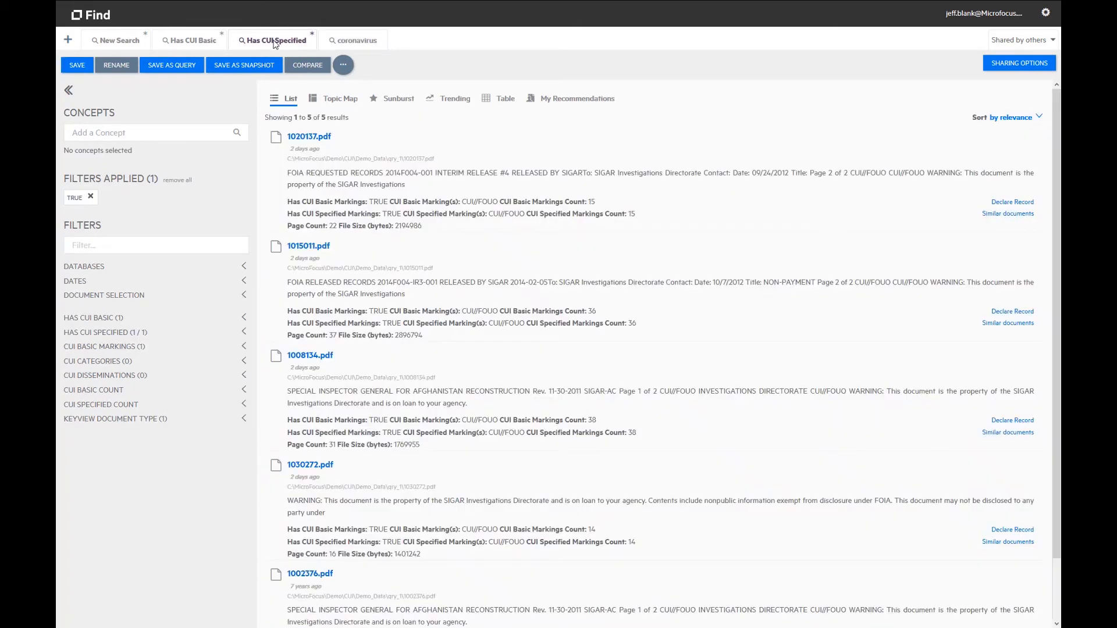
pyautogui.moveTo(360, 79)
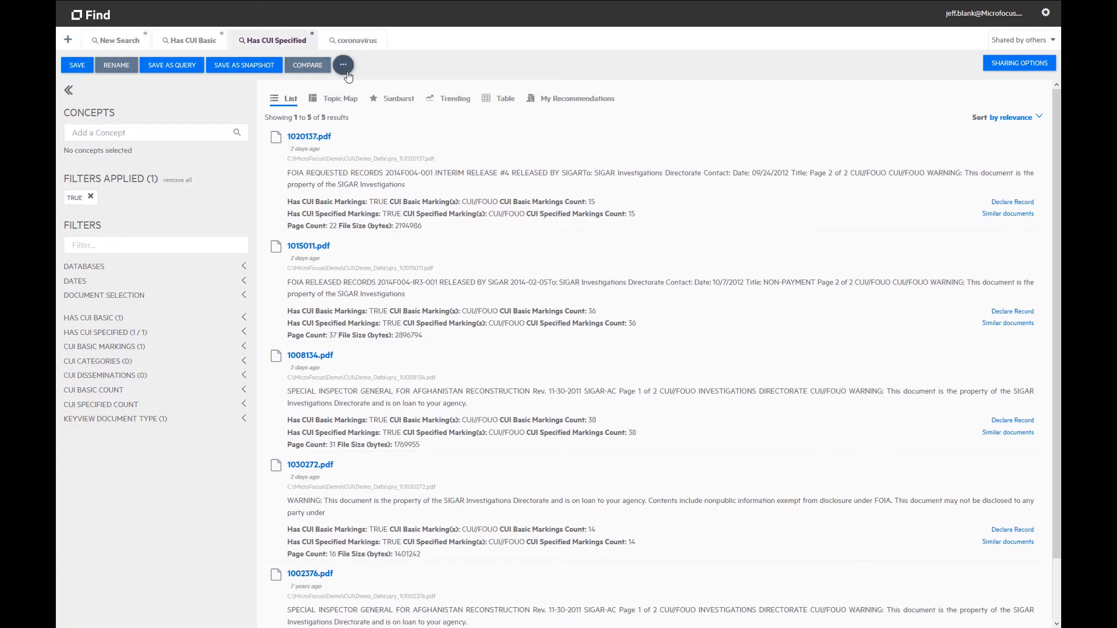
pyautogui.click(342, 64)
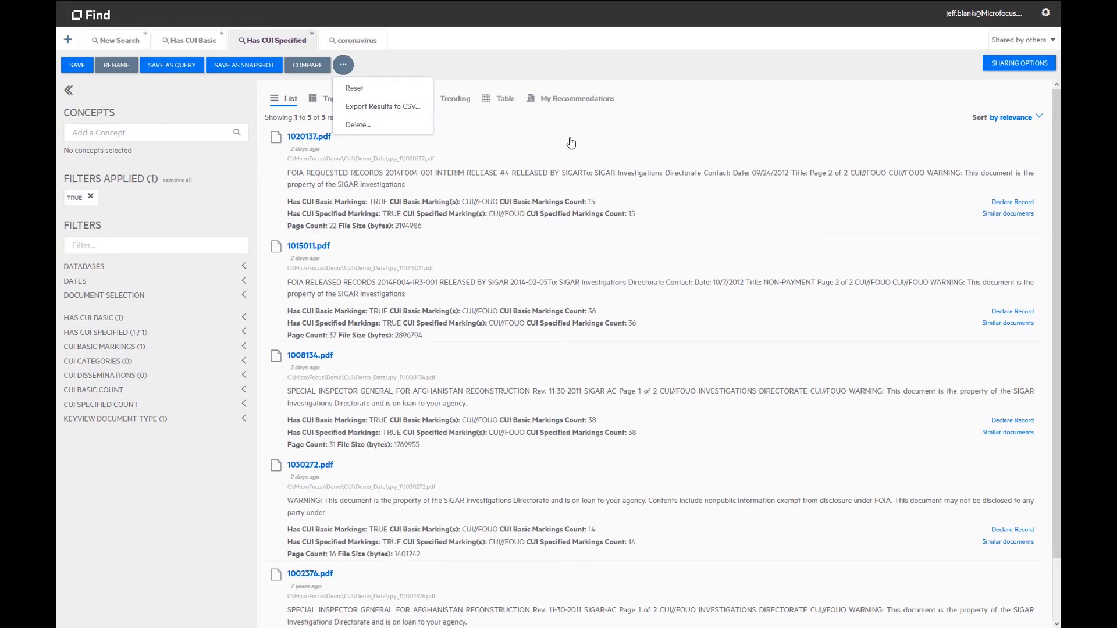
pyautogui.moveTo(749, 36)
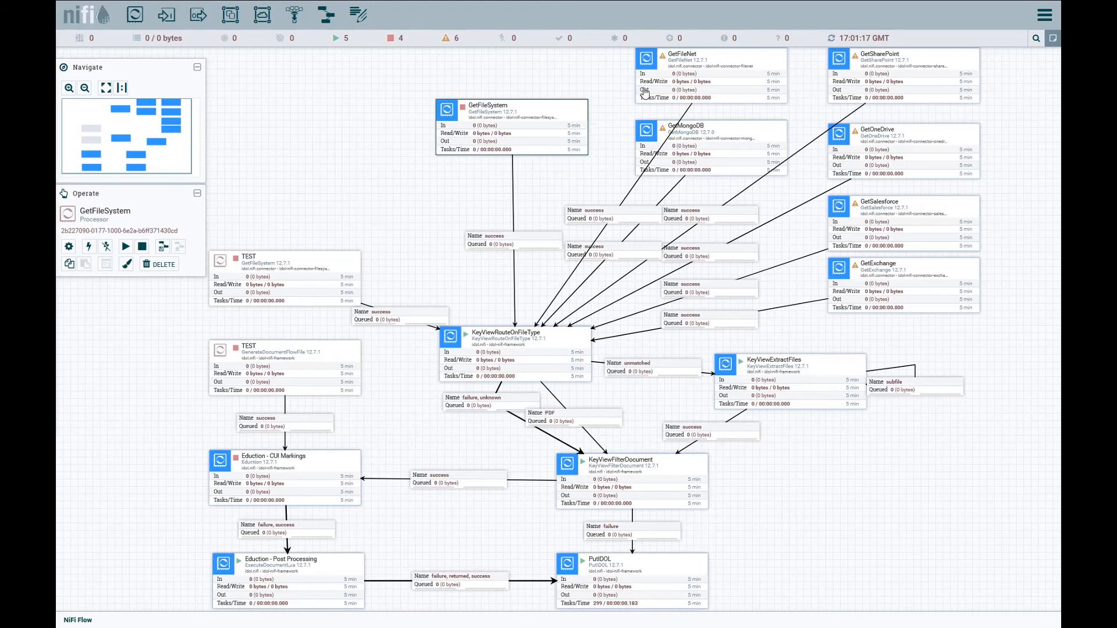
pyautogui.moveTo(870, 158)
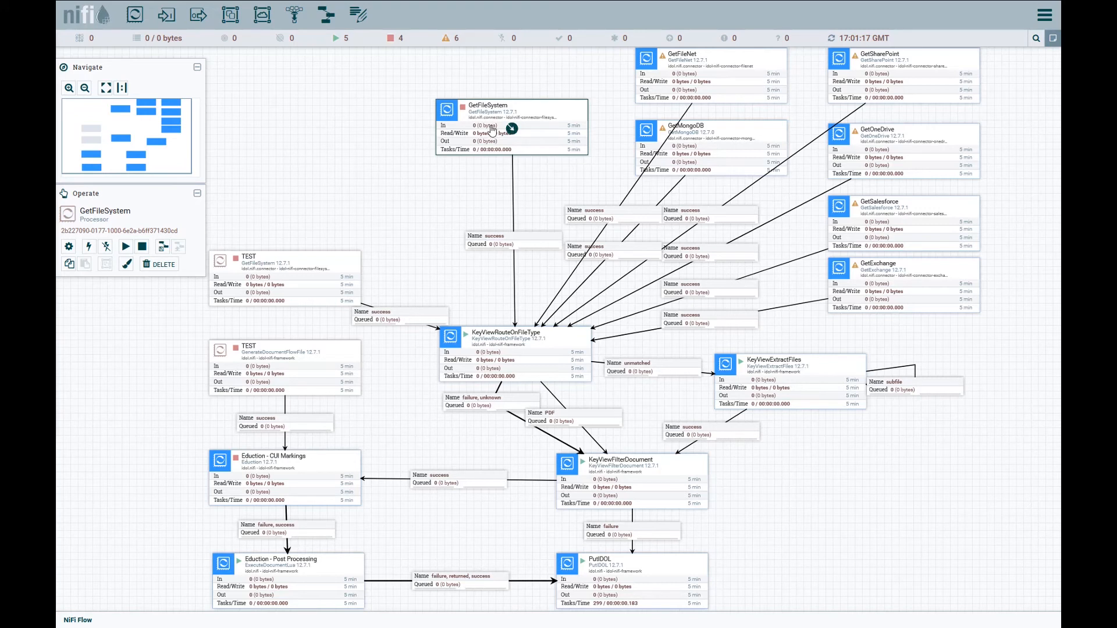
pyautogui.moveTo(494, 326)
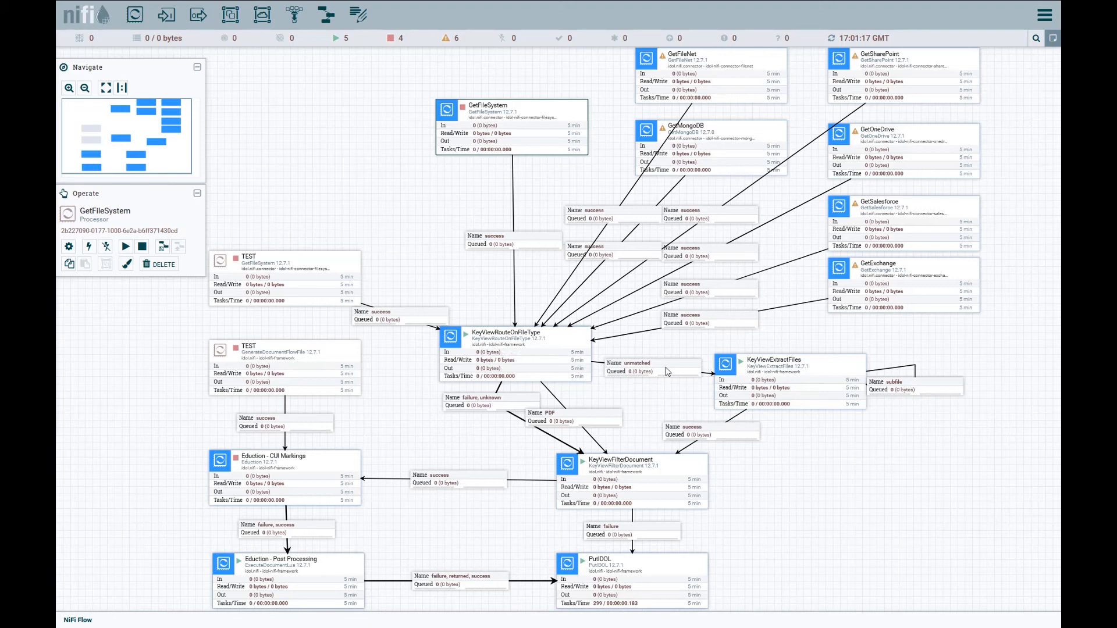
pyautogui.moveTo(771, 390)
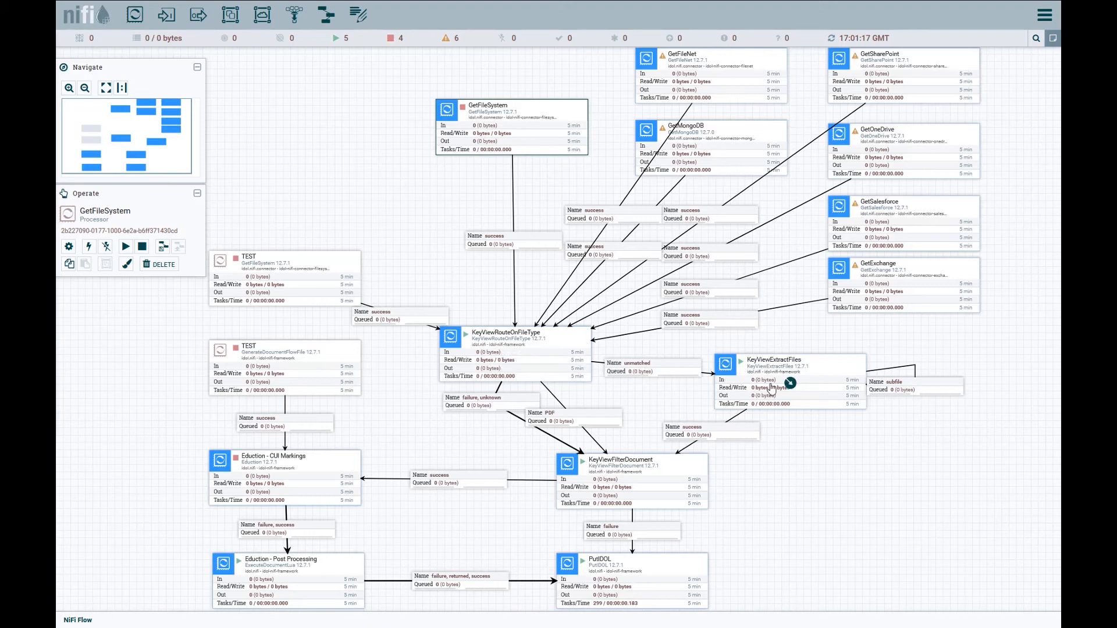
pyautogui.moveTo(620, 488)
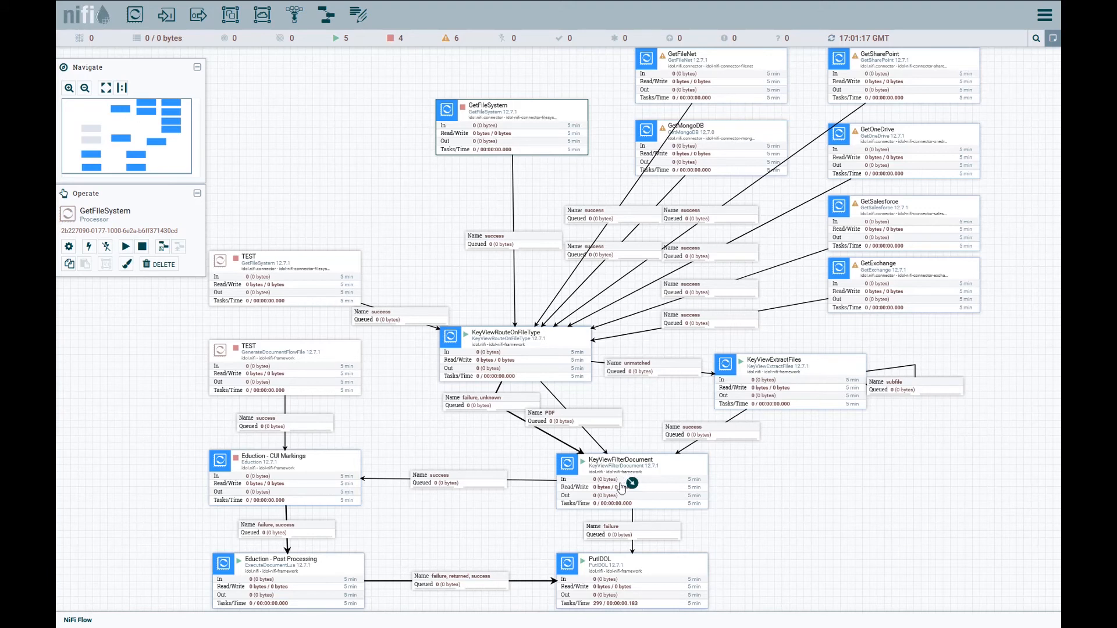
pyautogui.moveTo(281, 474)
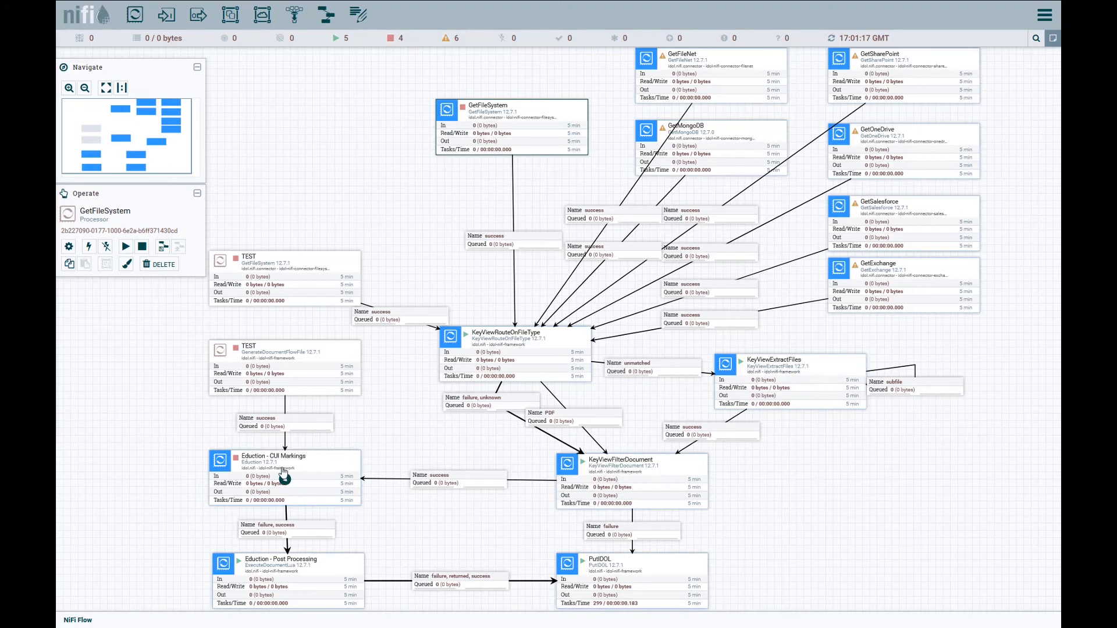
pyautogui.moveTo(284, 470)
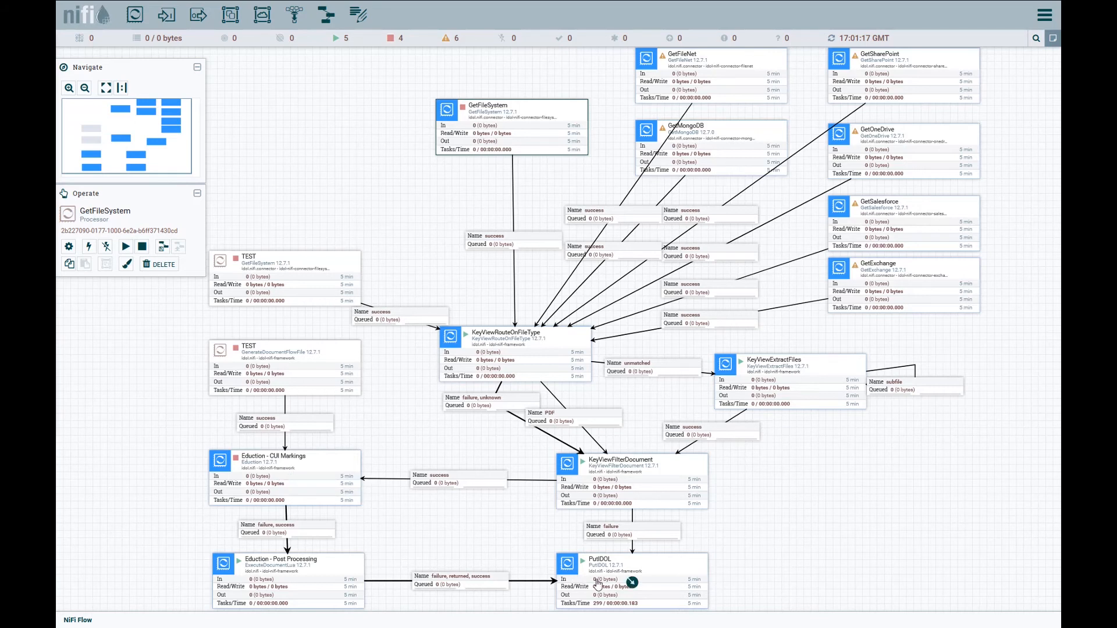
pyautogui.moveTo(626, 597)
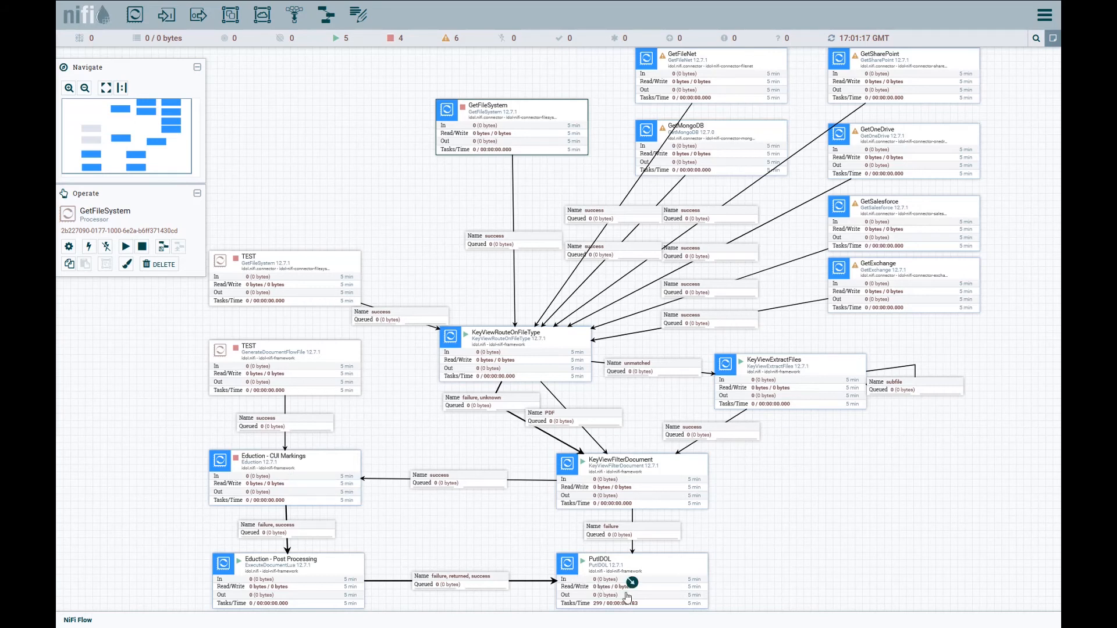